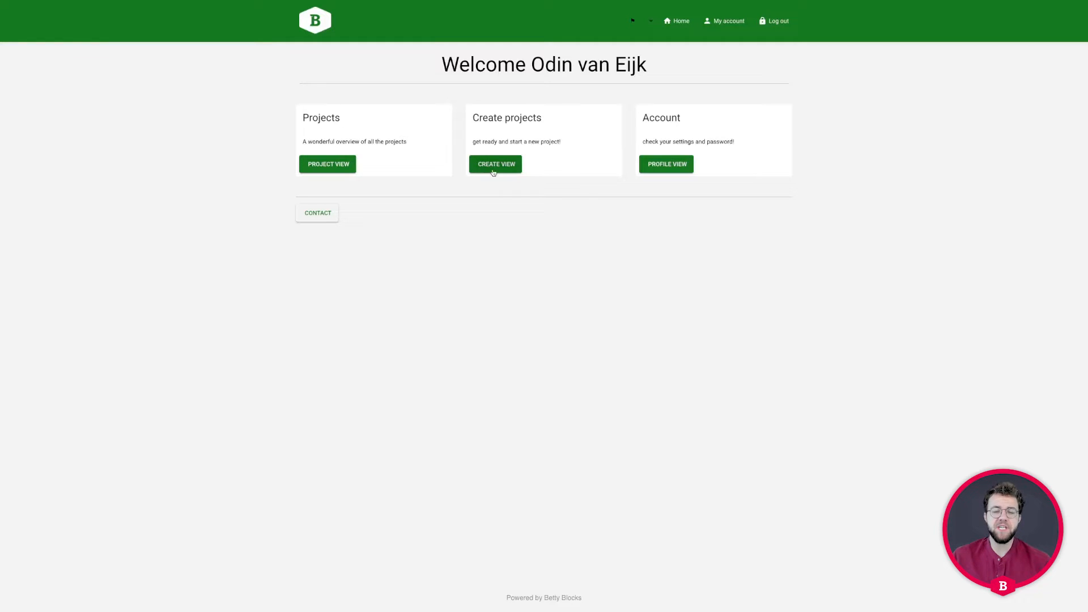
Fill the new project form with name, description, 09/16/2022 end date and a project lead.
left_click(495, 164)
type("a super cool descr")
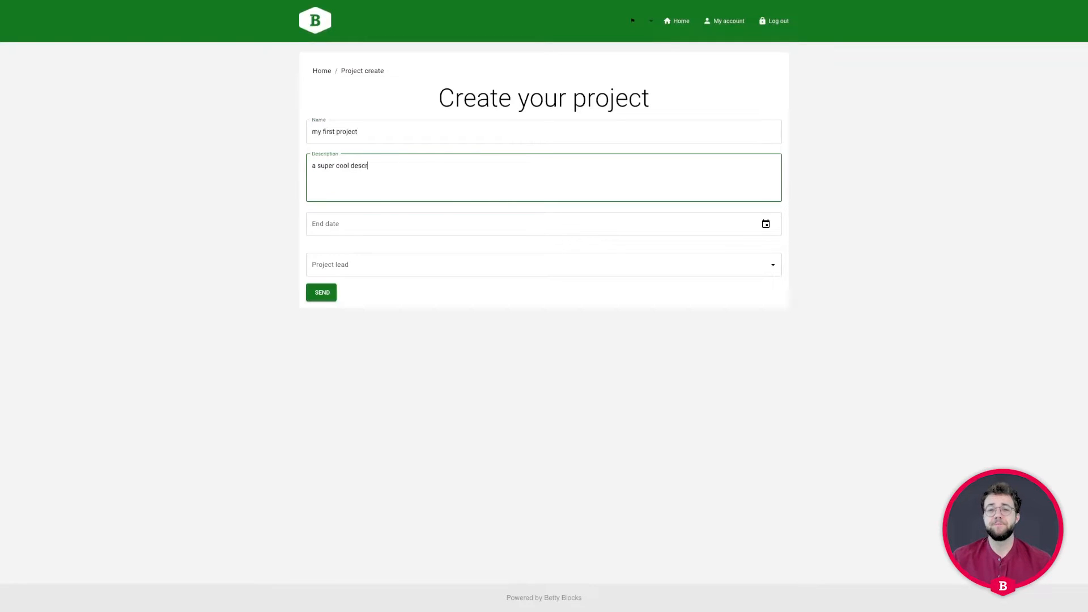
left_click(766, 223)
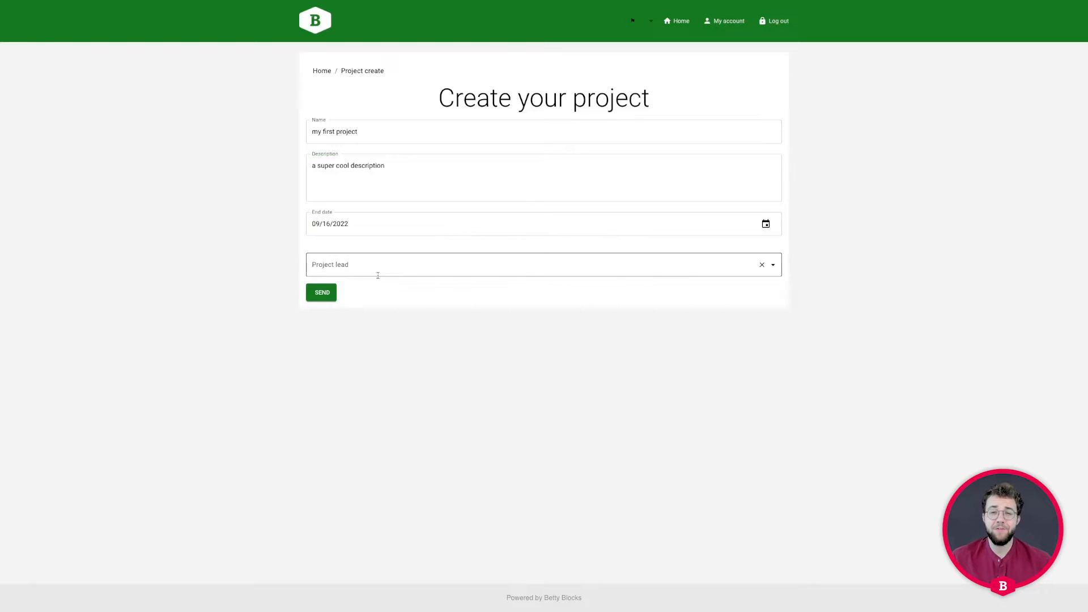
left_click(322, 291)
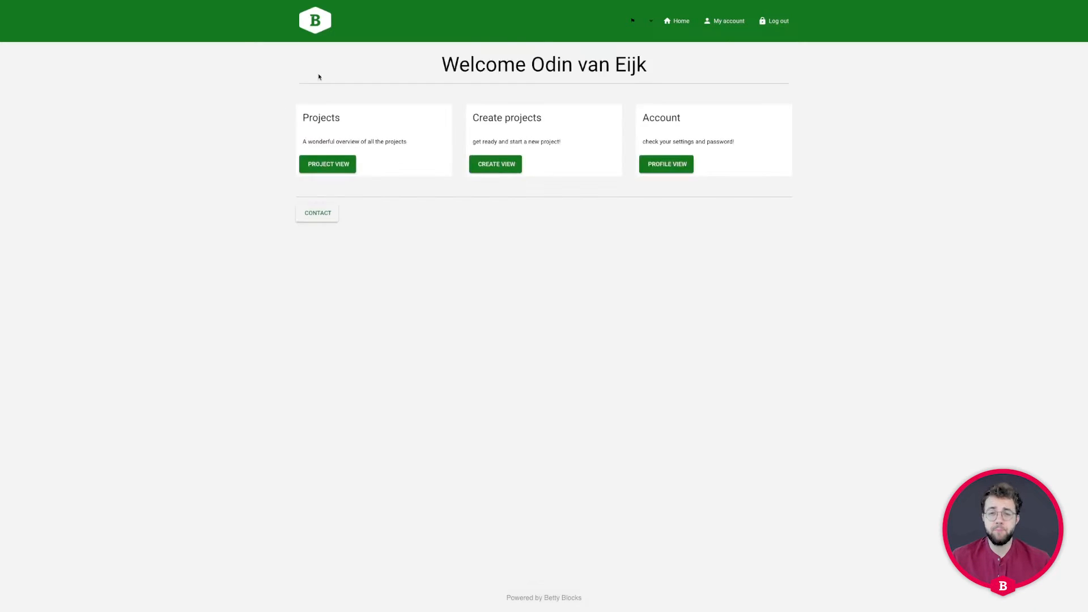
From the project overview, set my first project's status to In progress.
left_click(327, 164)
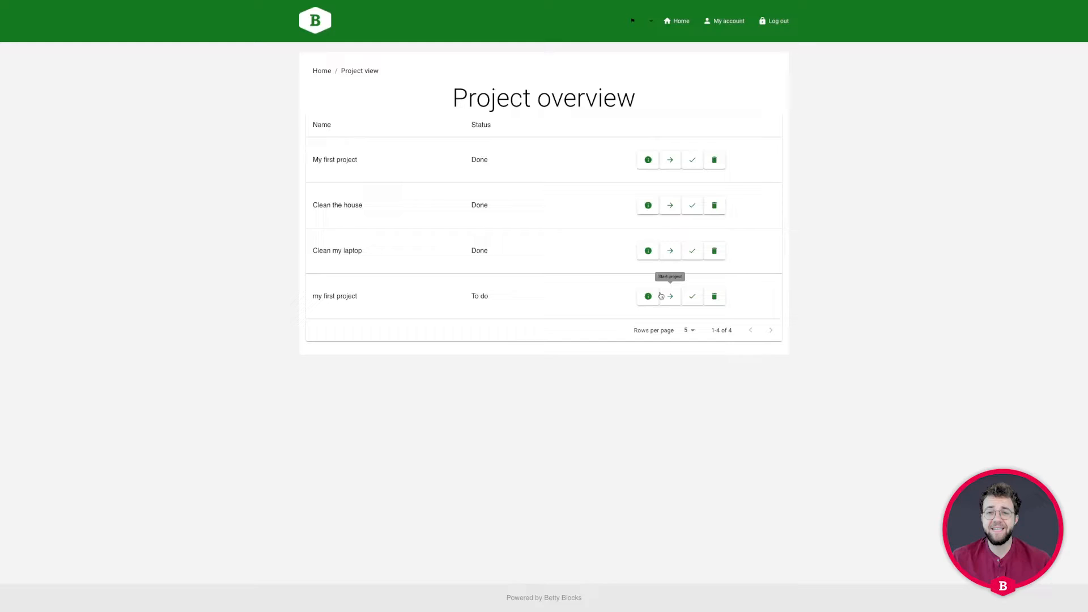
left_click(647, 295)
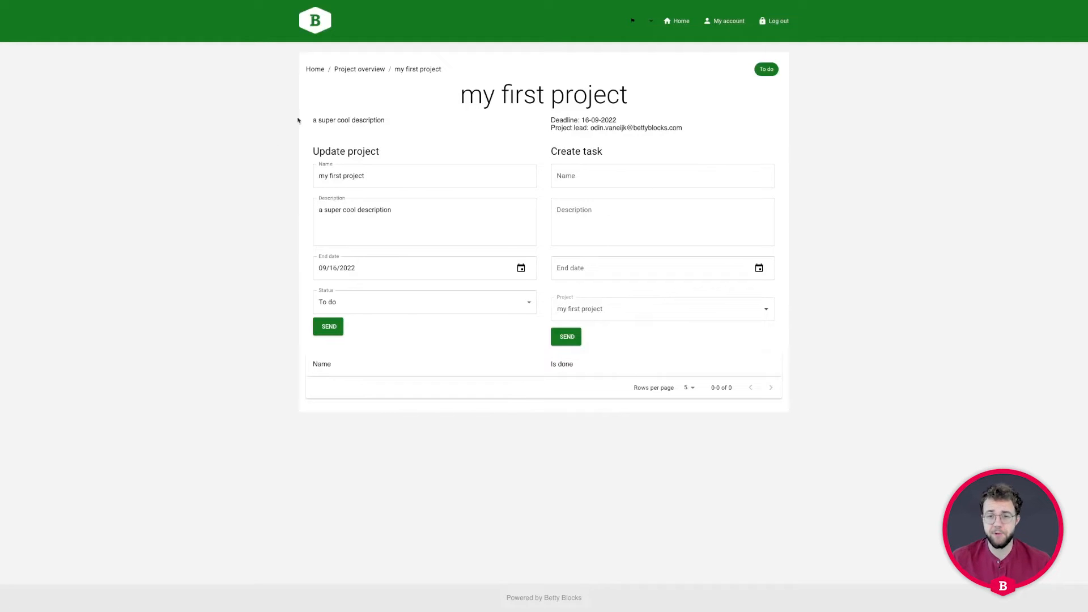
left_click(424, 301)
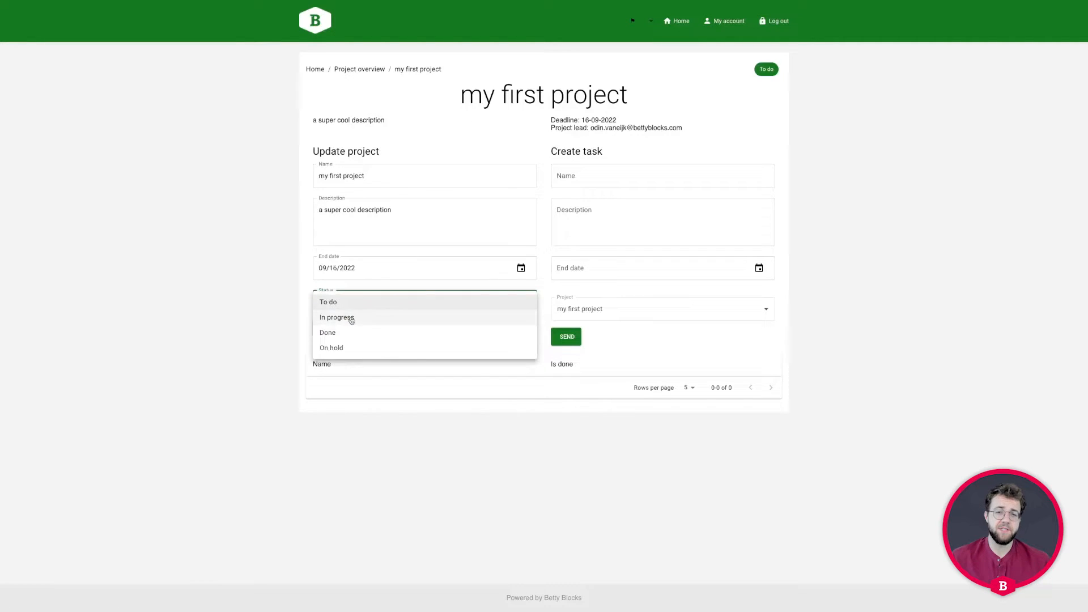
left_click(336, 318)
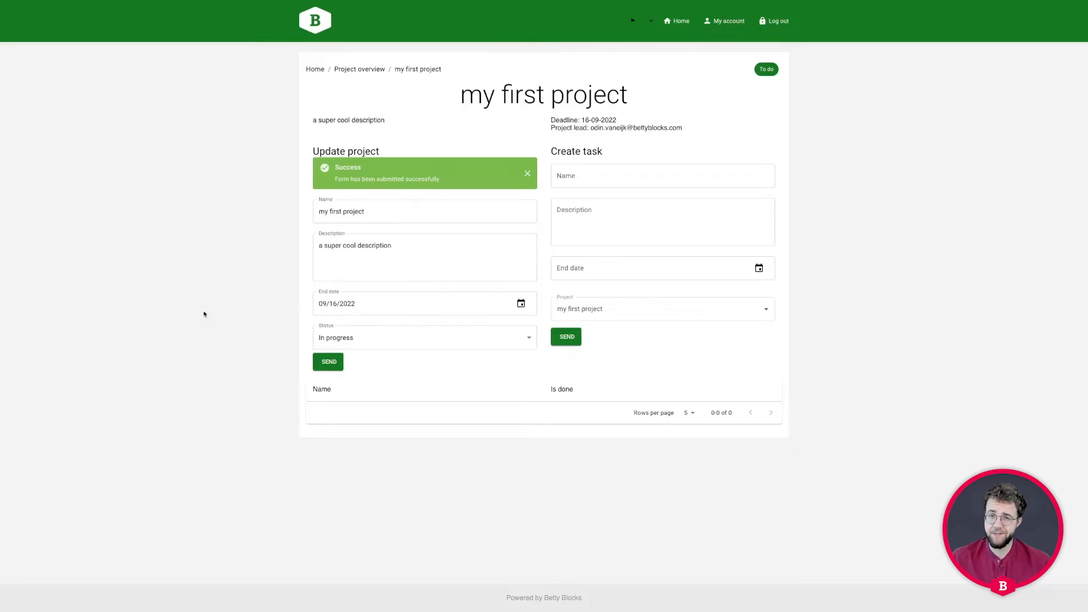
Add 'the first task' with description 'a task for my' and an August 31 end date.
left_click(661, 176)
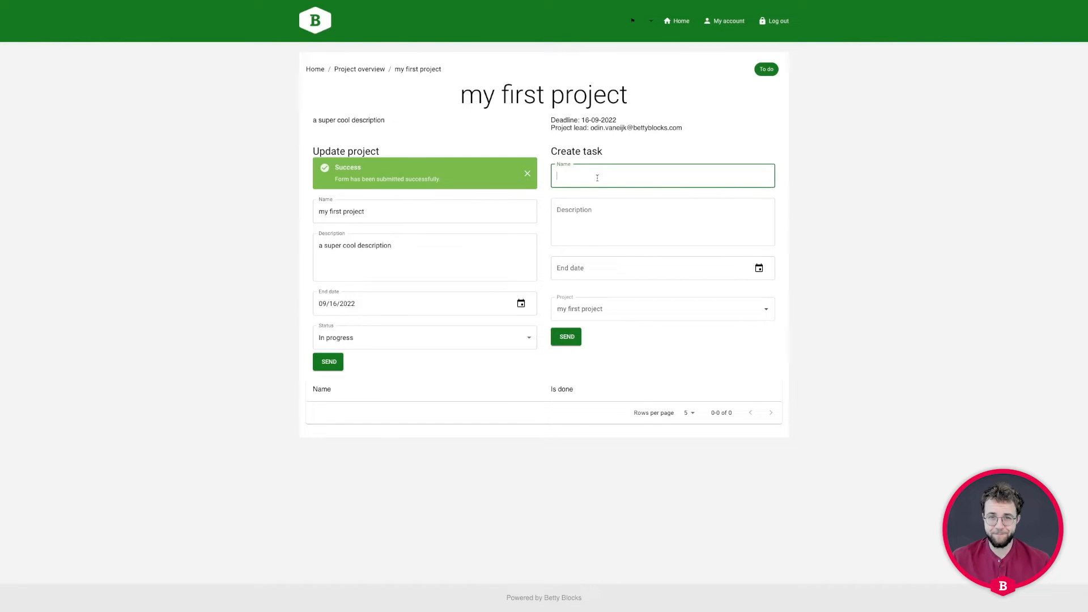
type("the first task")
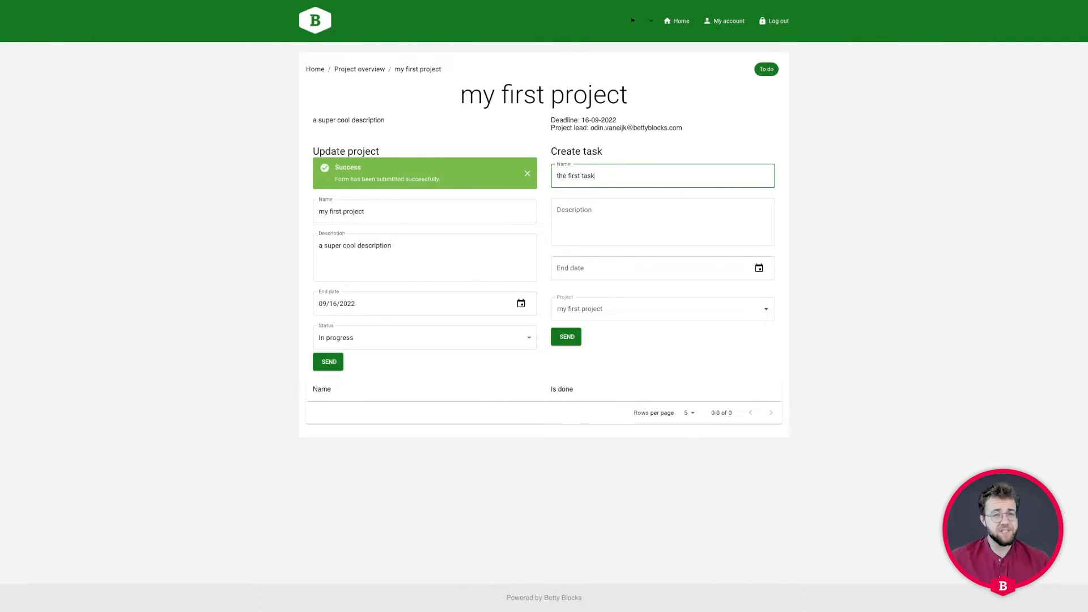
type("a task for my")
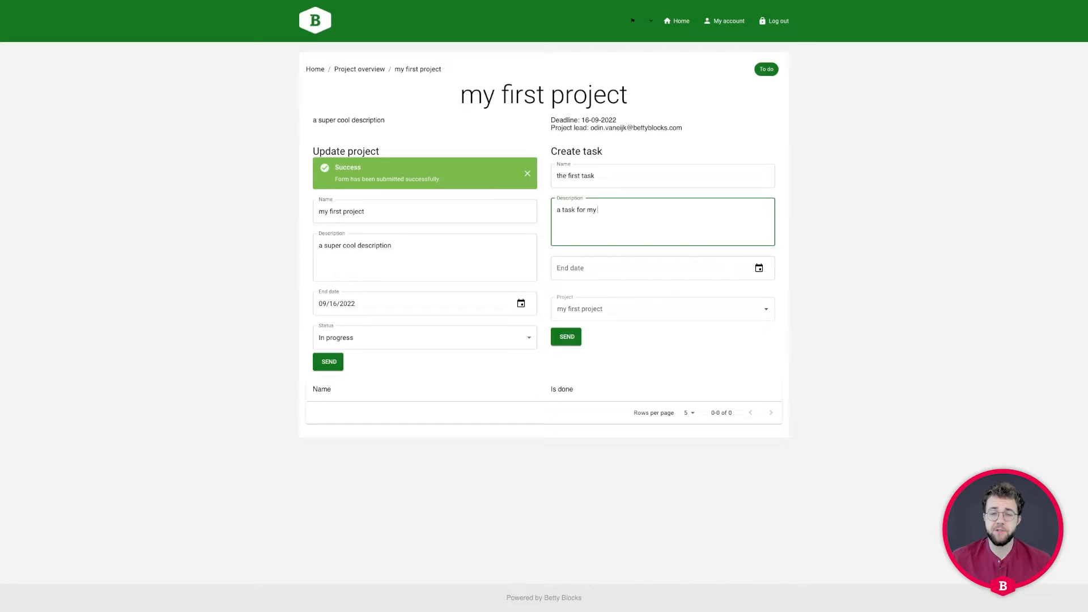
left_click(759, 268)
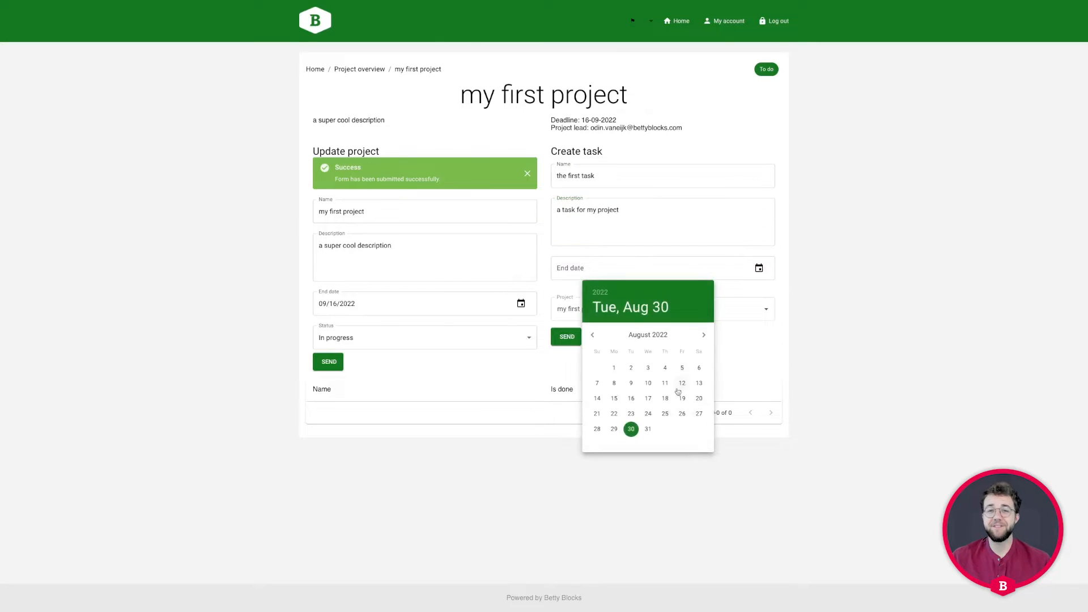
left_click(647, 428)
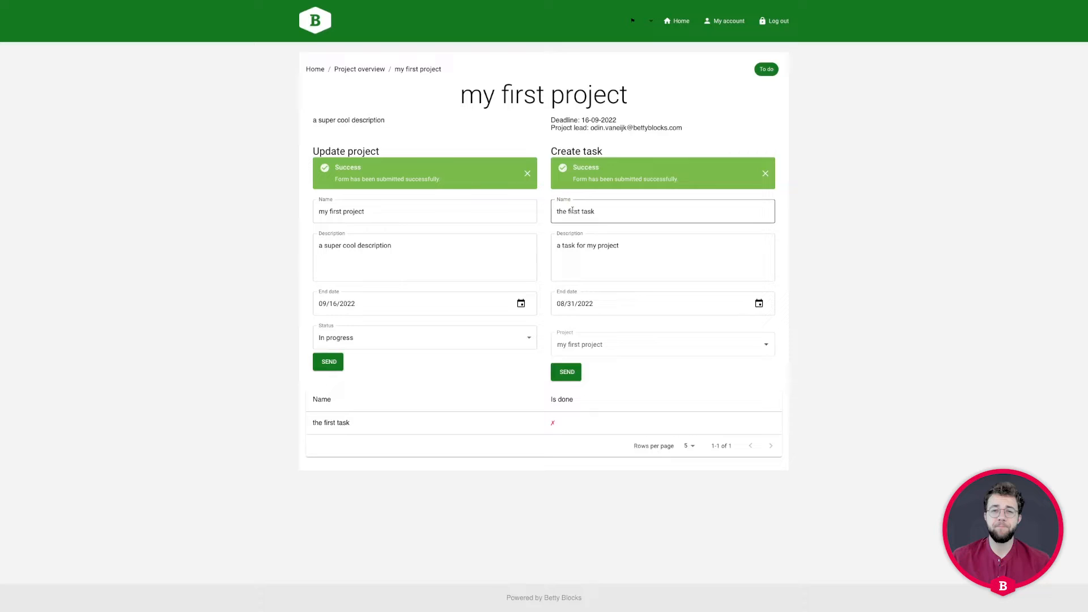
Add the second, third and fourth tasks to the project's task list.
type("the second task")
left_click(663, 256)
type("2th")
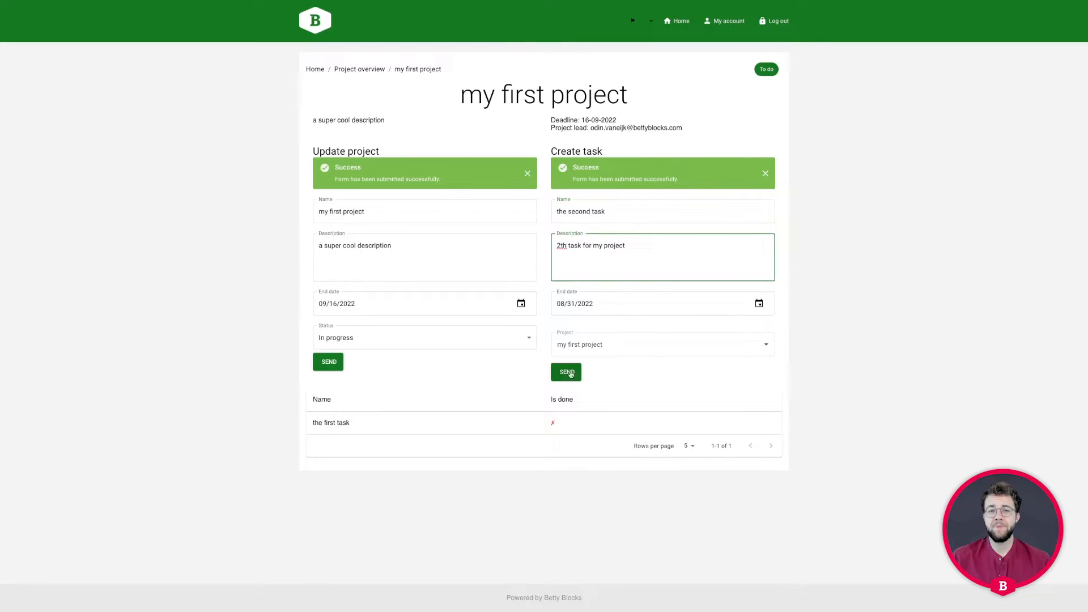
left_click(566, 372)
type("3")
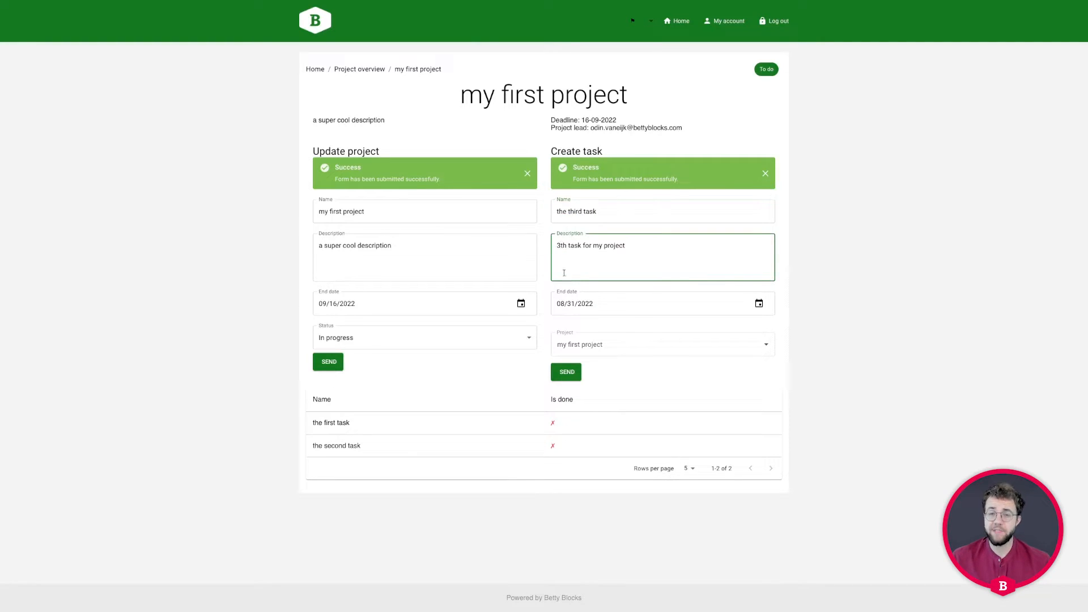
left_click(566, 372)
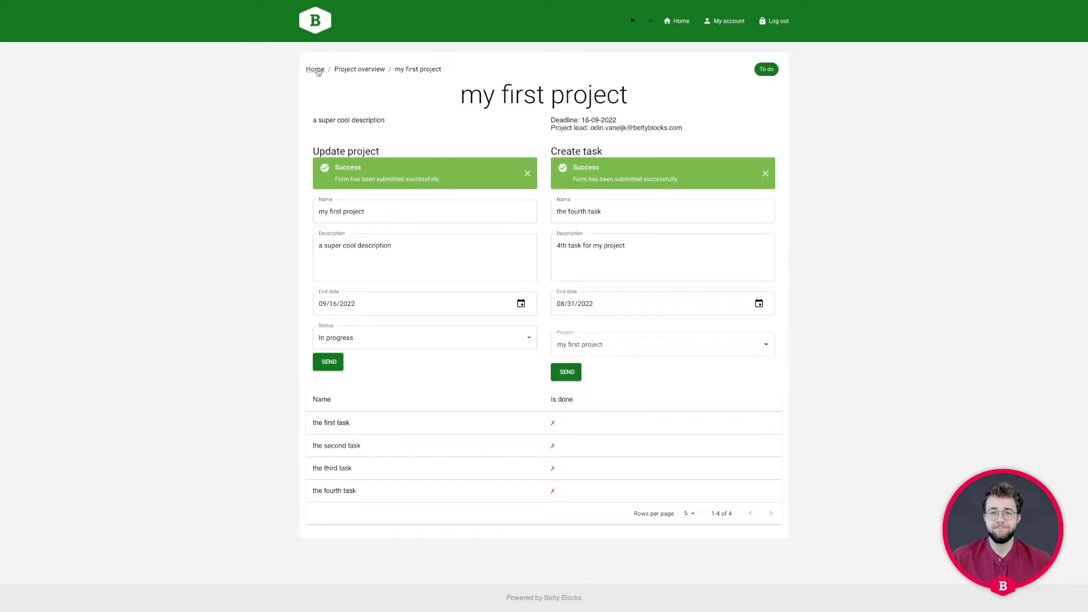
Review the app's pages list and data model from the builder sidebar.
left_click(315, 69)
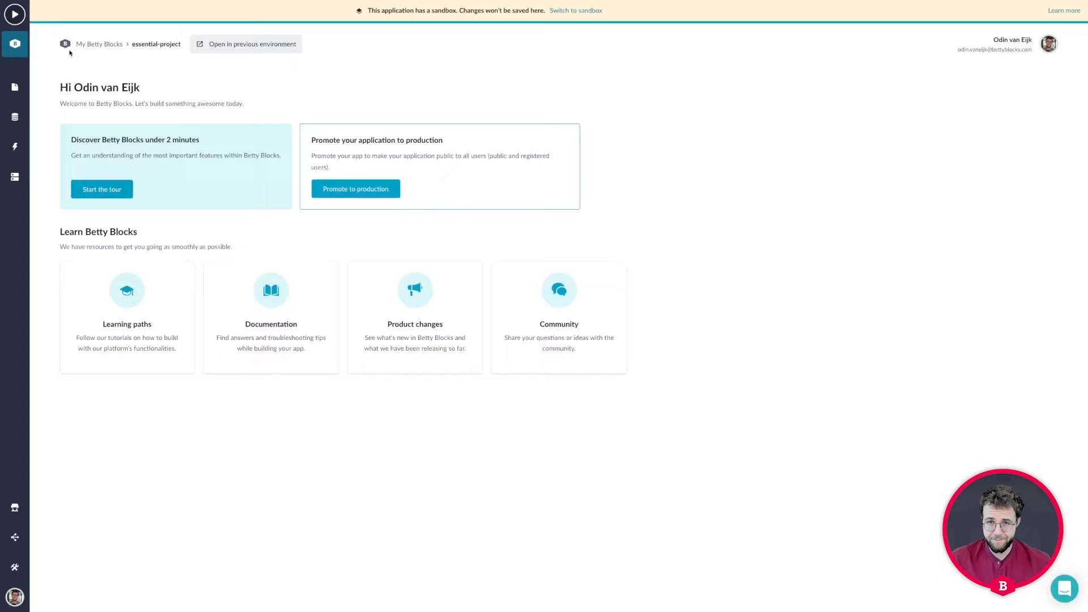
mouse_move(13, 87)
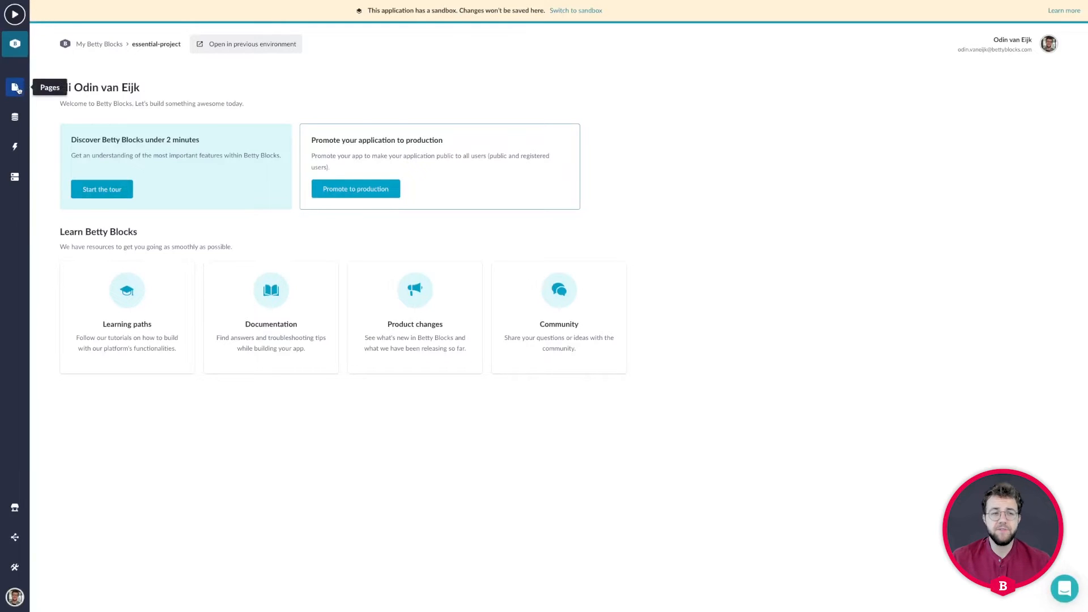
left_click(15, 87)
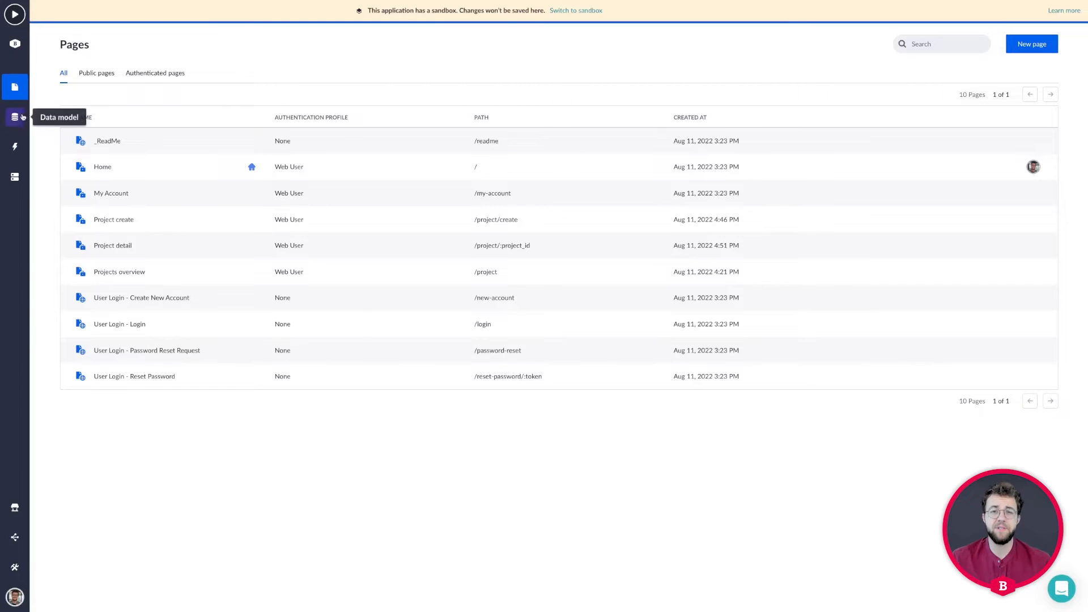
left_click(14, 117)
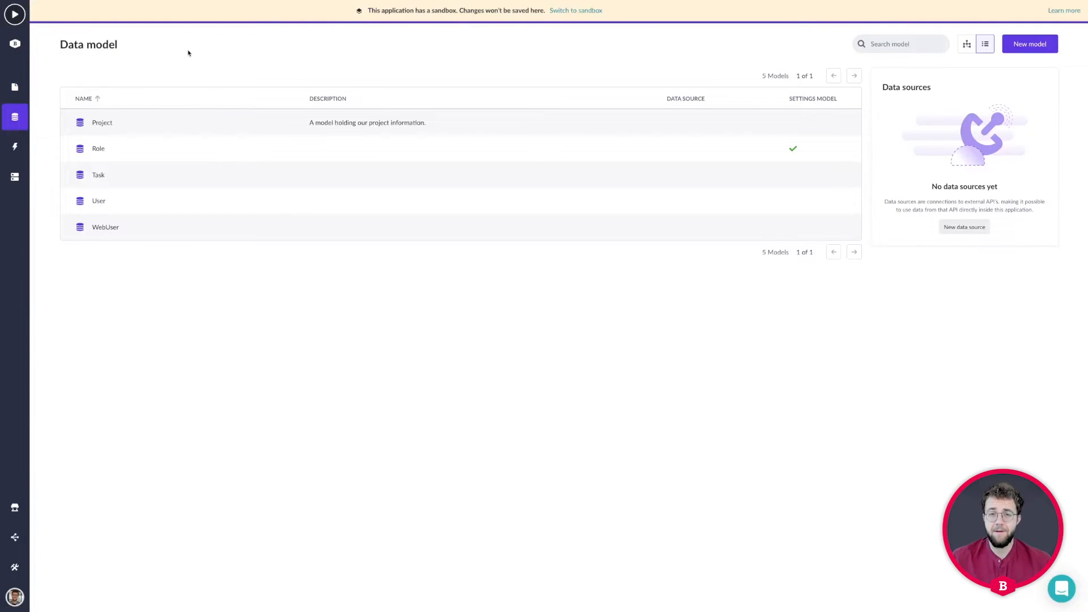
left_click(13, 86)
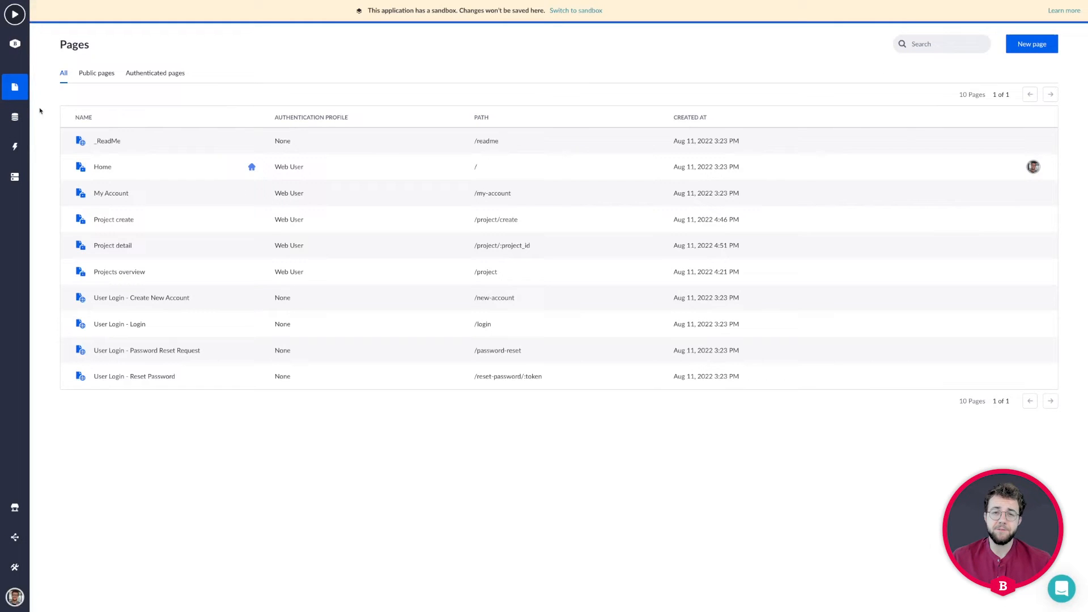
left_click(15, 117)
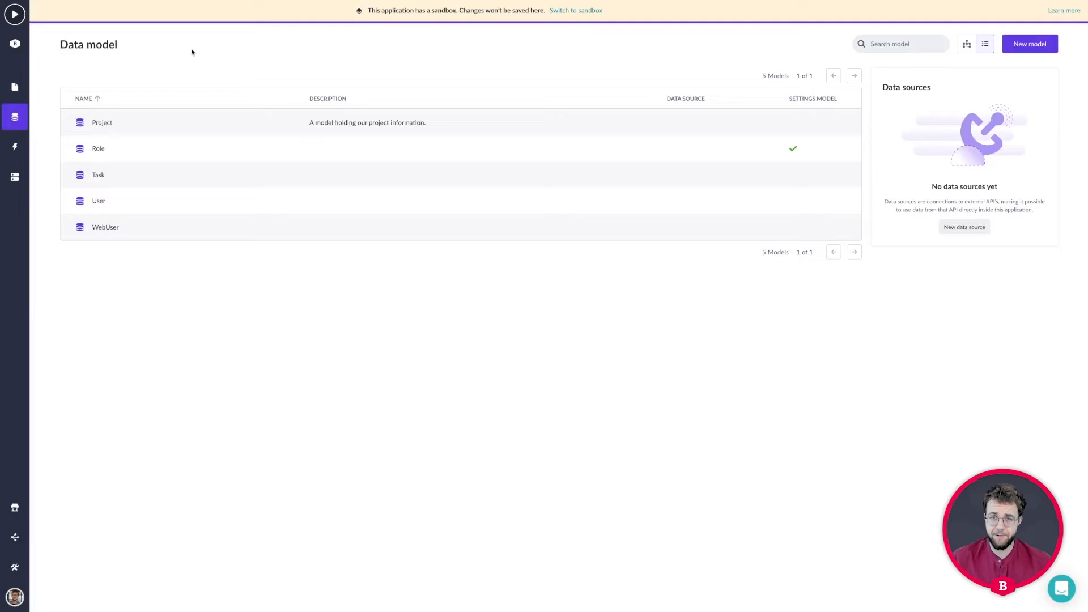
mouse_move(123, 72)
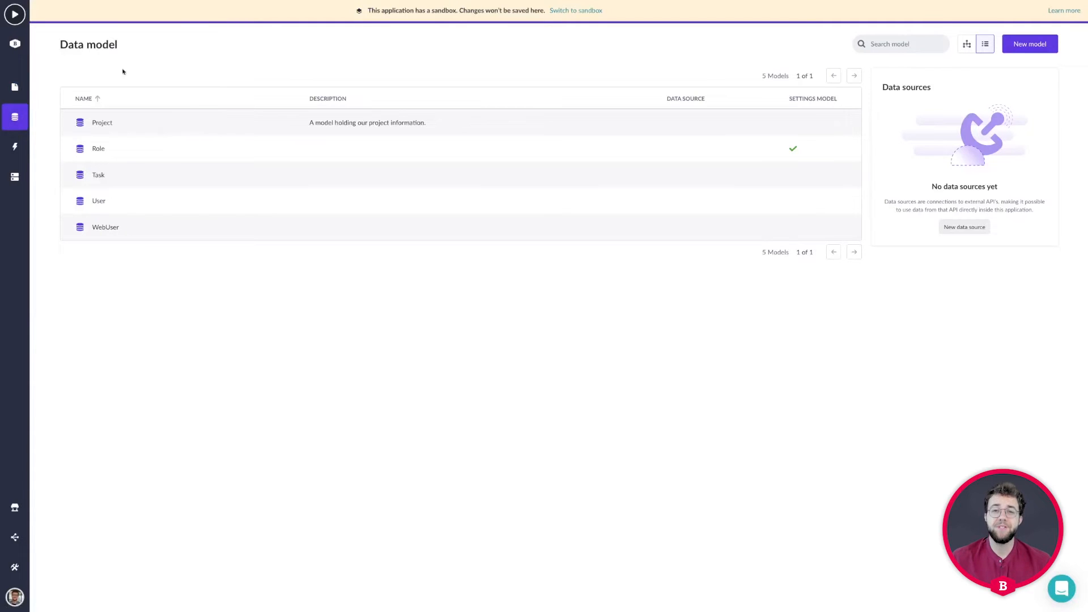
left_click(15, 86)
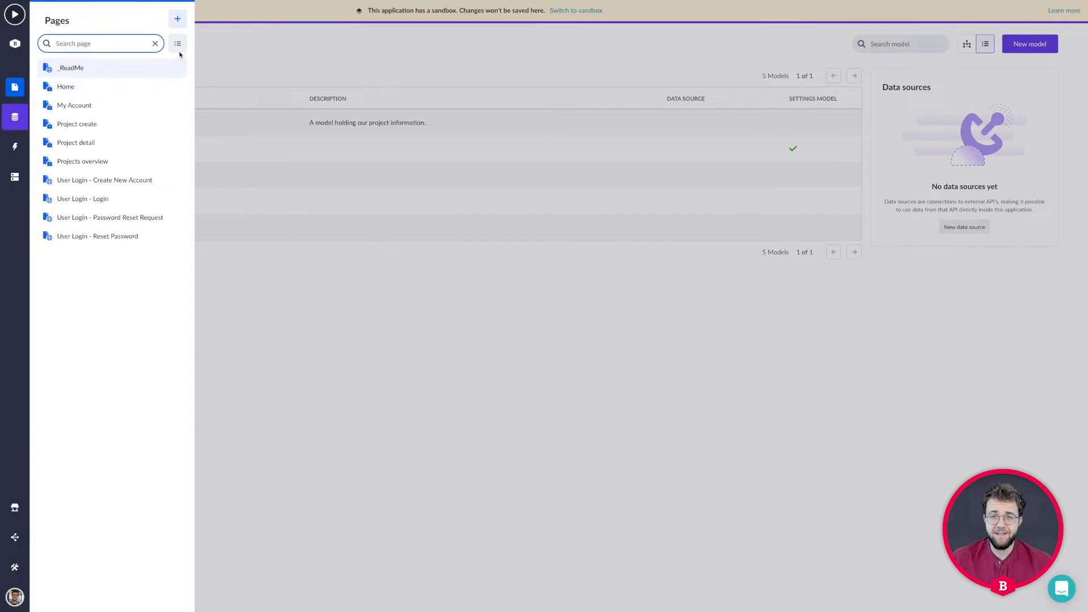
View the full pages overview, then the overview of all three actions, ending on the home dashboard.
left_click(14, 86)
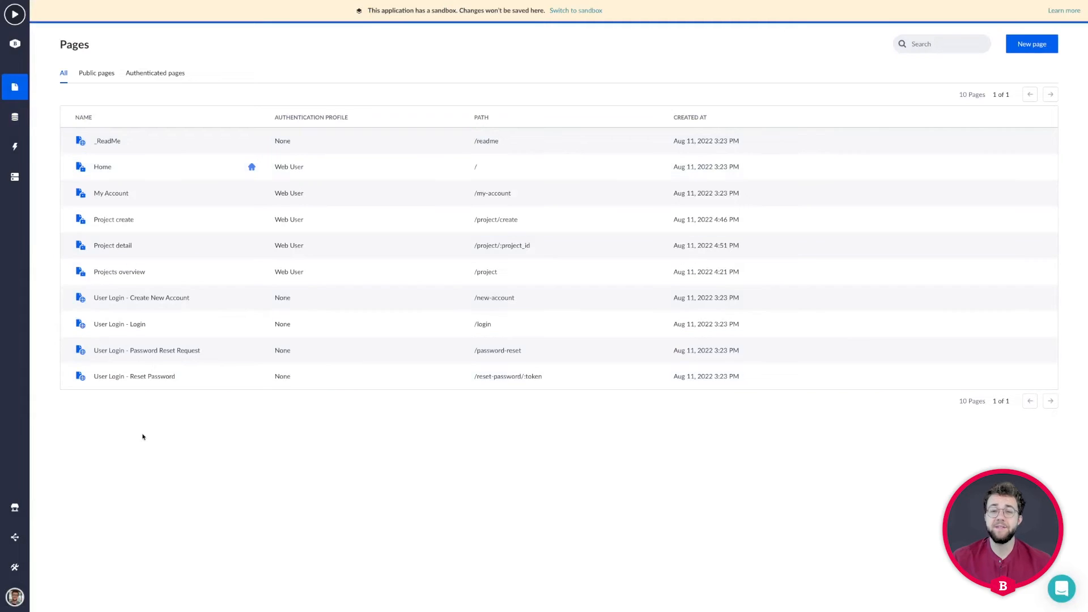
left_click(13, 117)
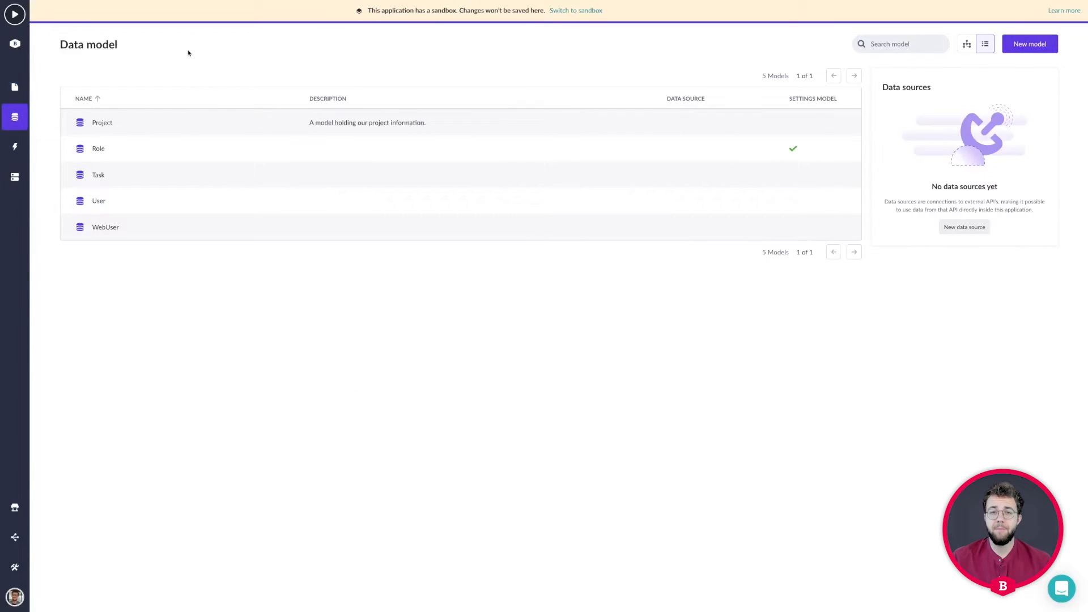
mouse_move(13, 87)
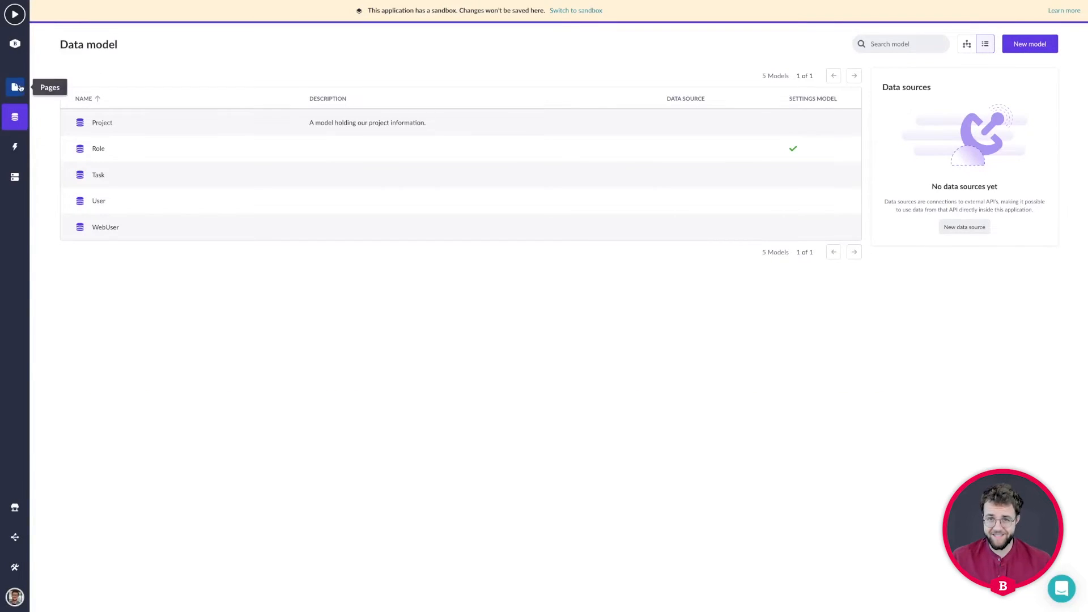
left_click(14, 87)
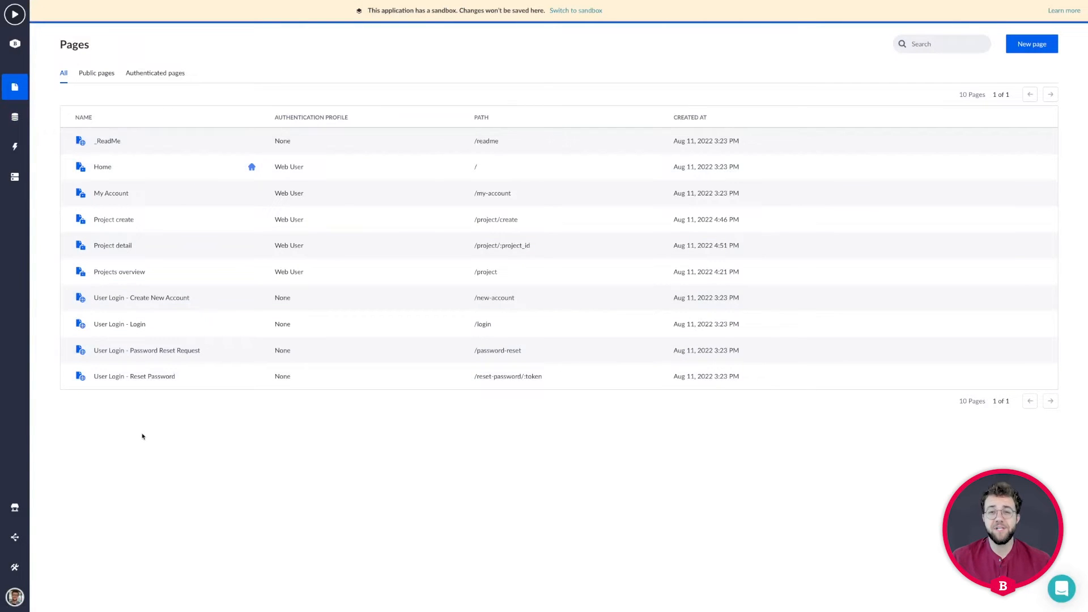
left_click(15, 146)
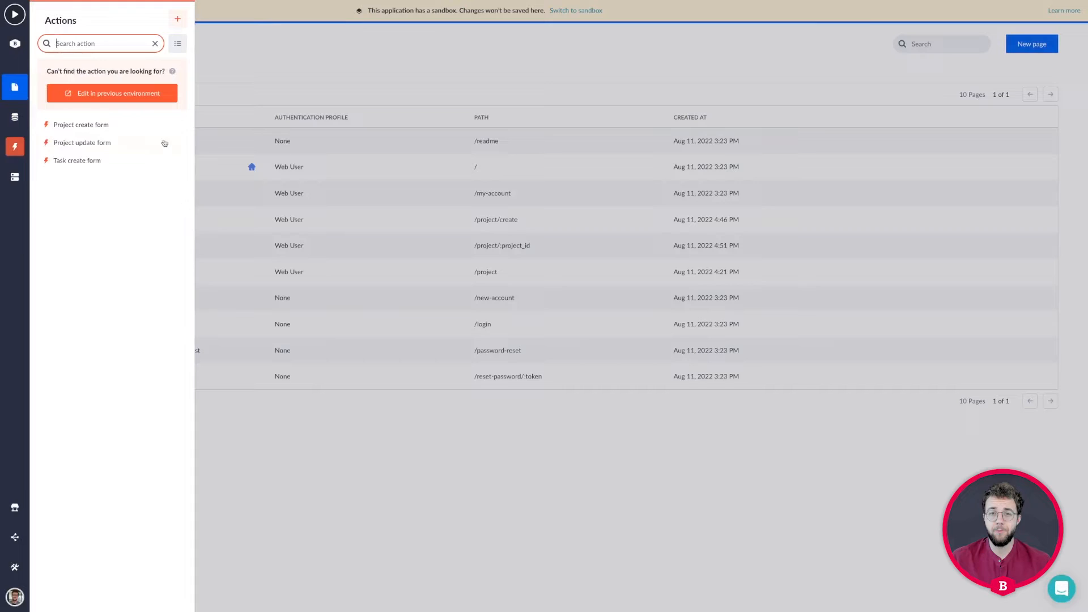
left_click(15, 146)
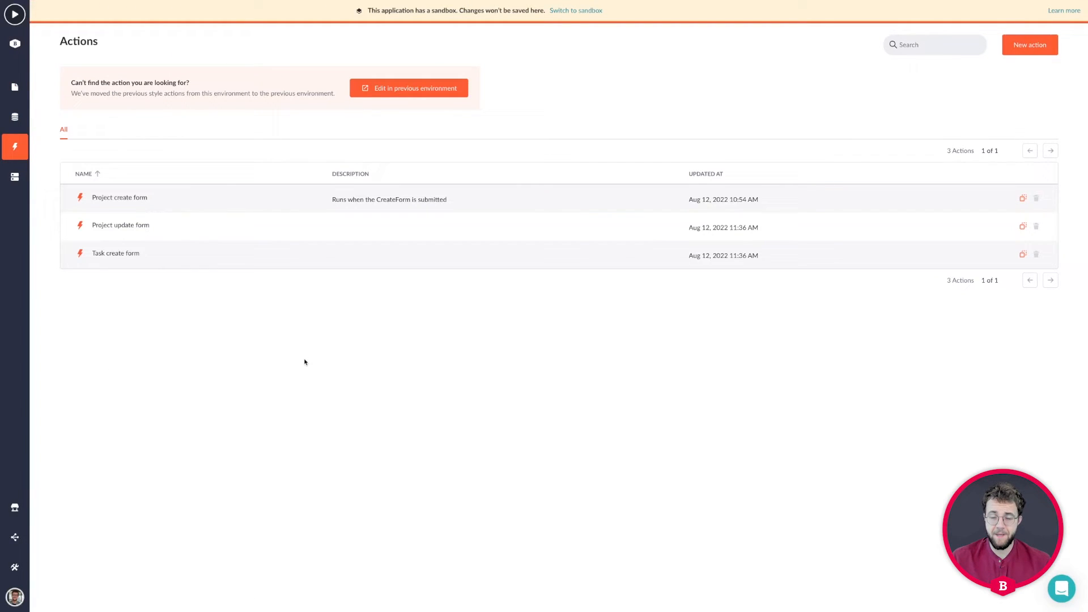
mouse_move(119, 136)
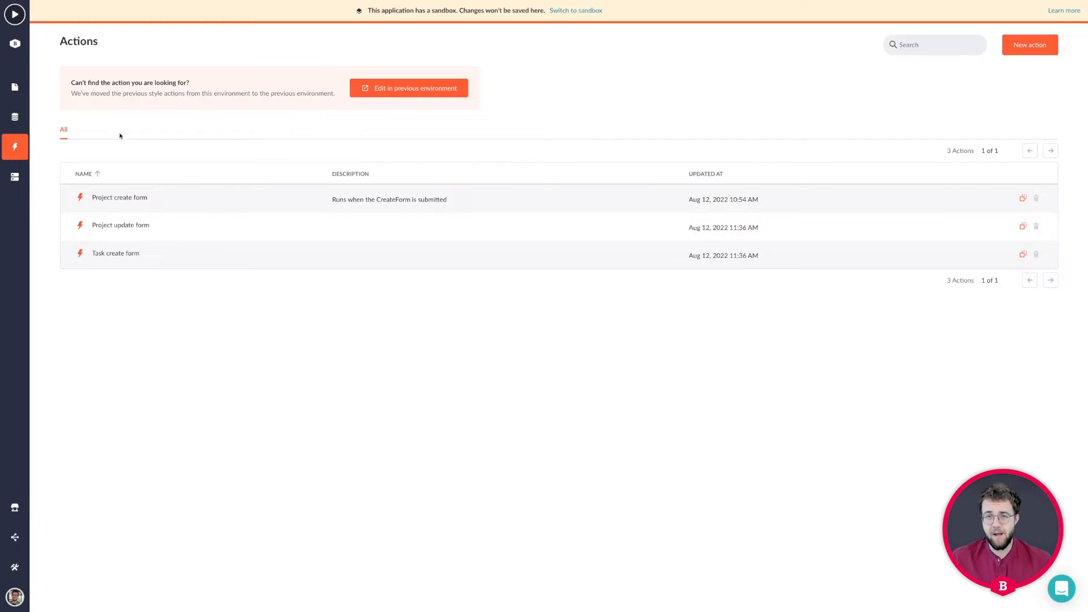
left_click(14, 43)
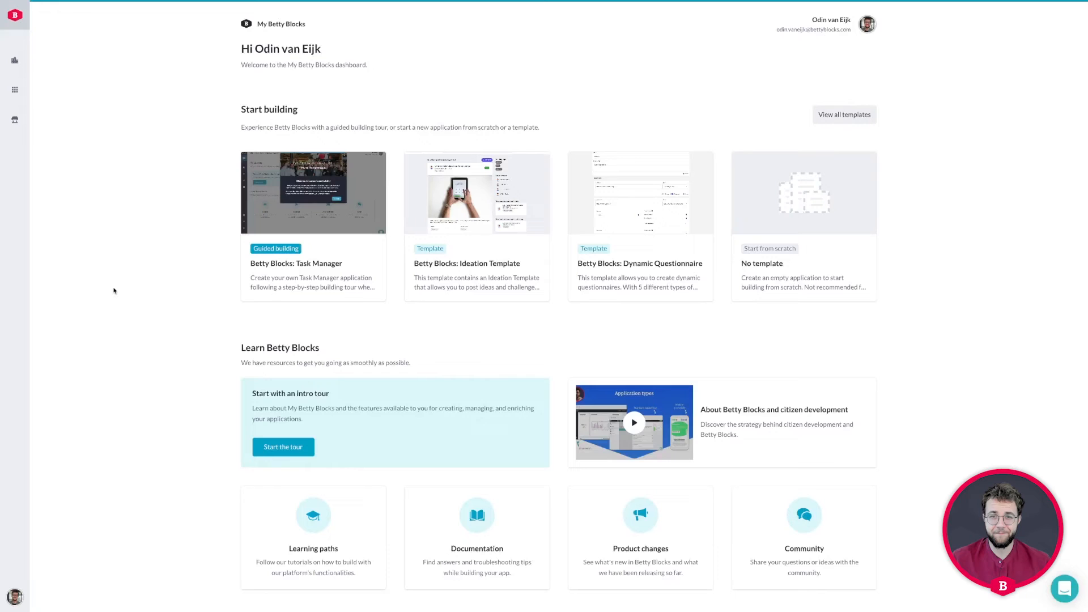
mouse_move(117, 240)
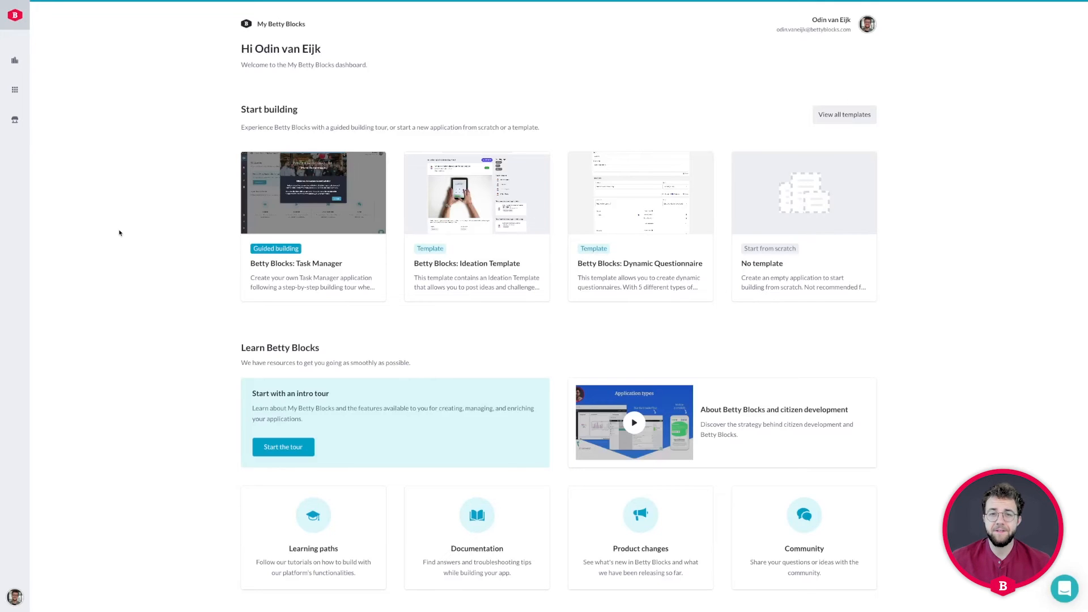
mouse_move(191, 433)
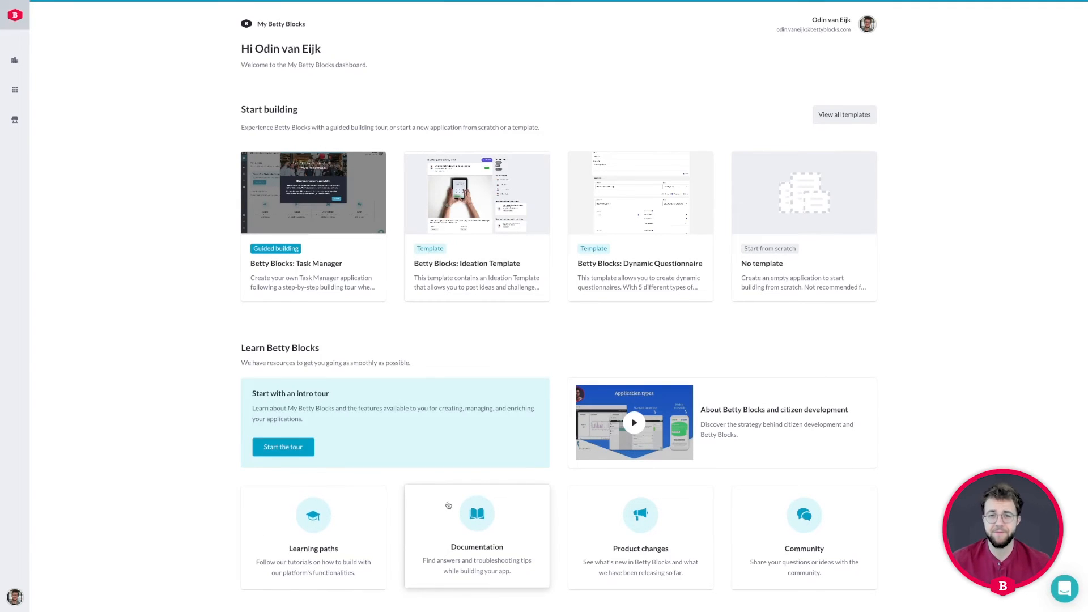
mouse_move(629, 523)
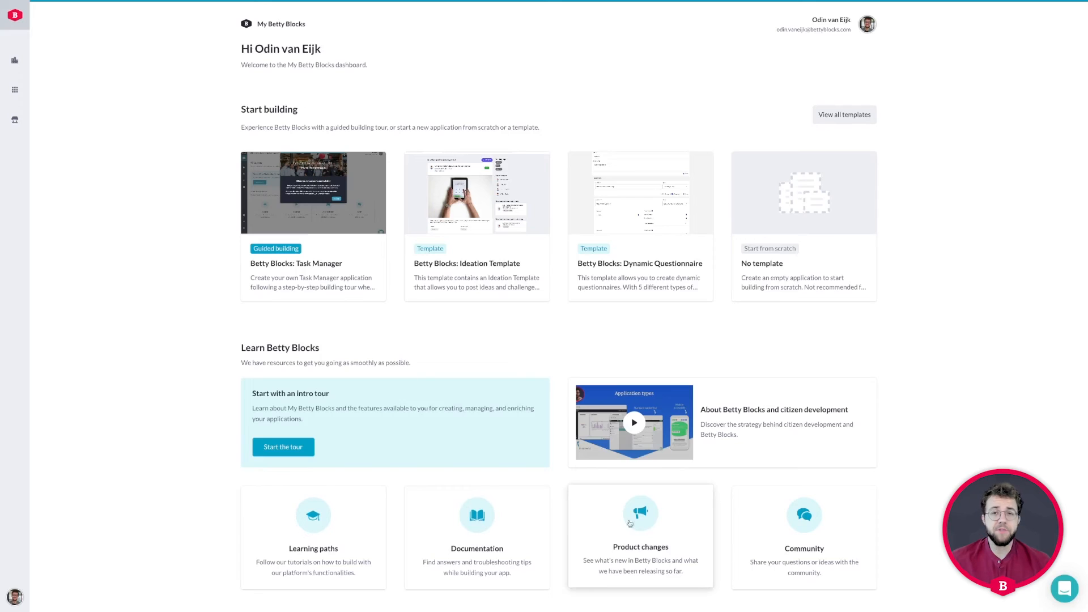
mouse_move(902, 525)
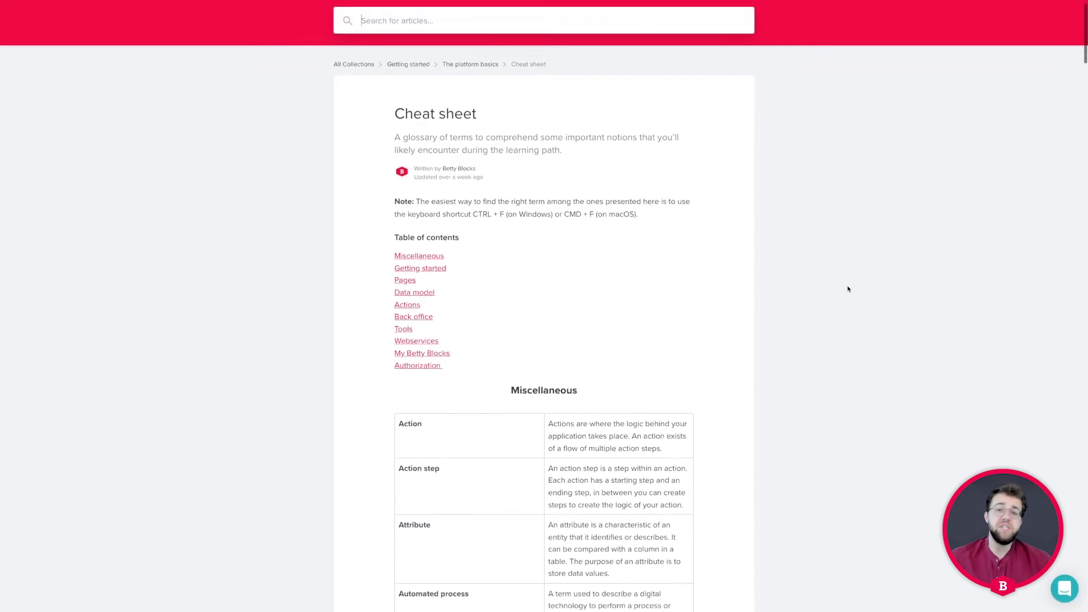
Leave the Cheat sheet article for the docs home listing all article collections.
scroll("down", 3)
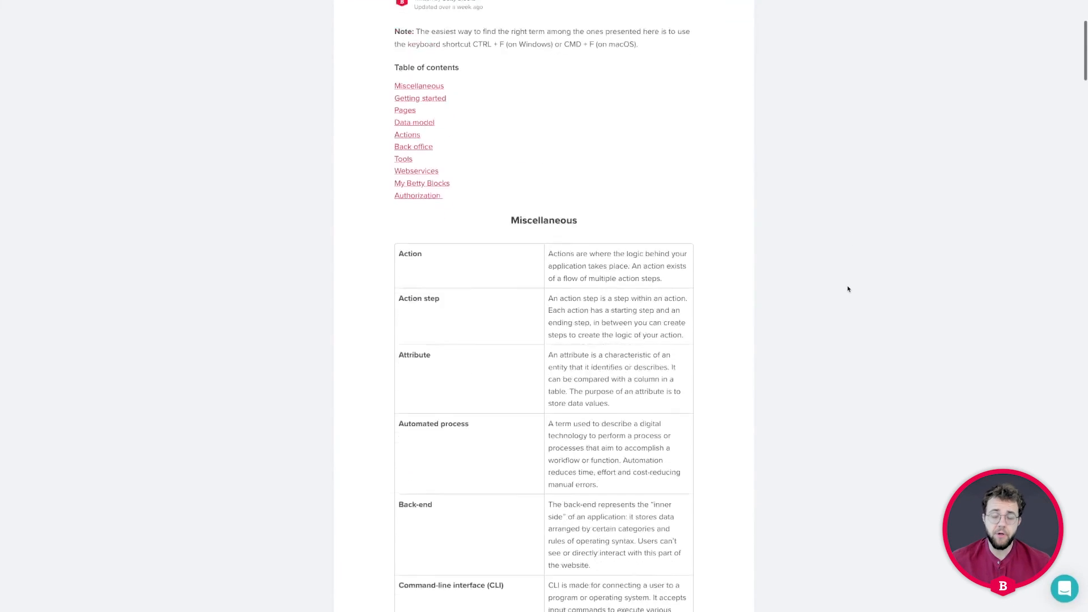
scroll("up", 3)
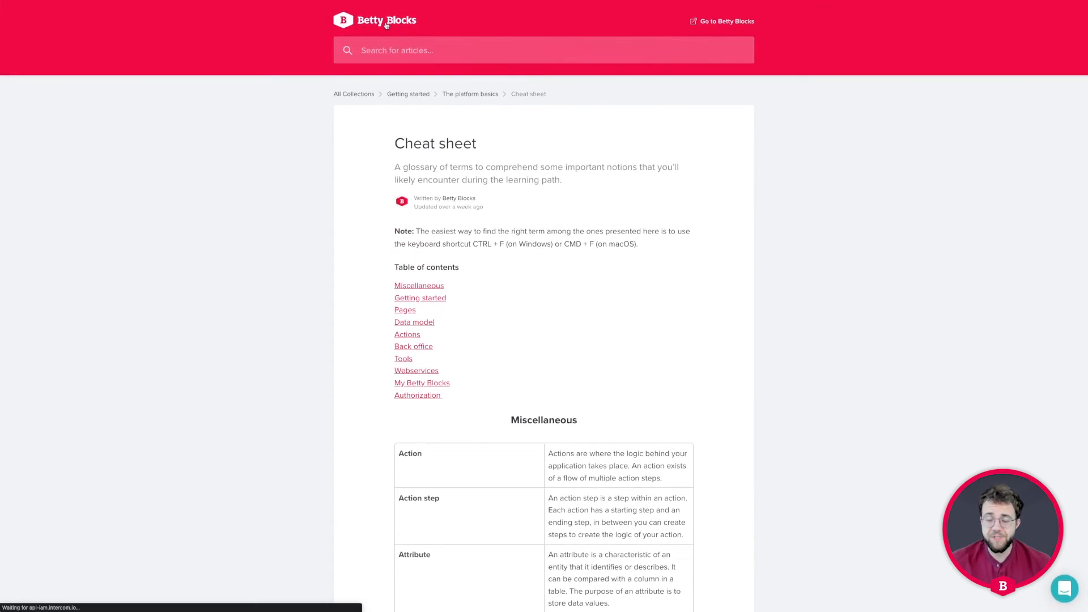
left_click(374, 19)
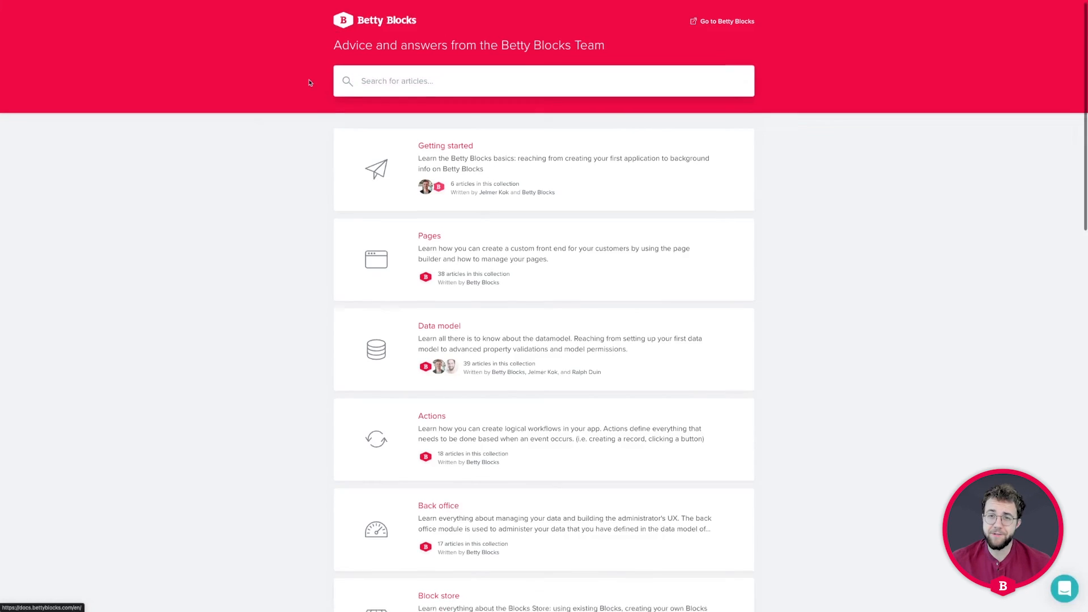
scroll("down", 3)
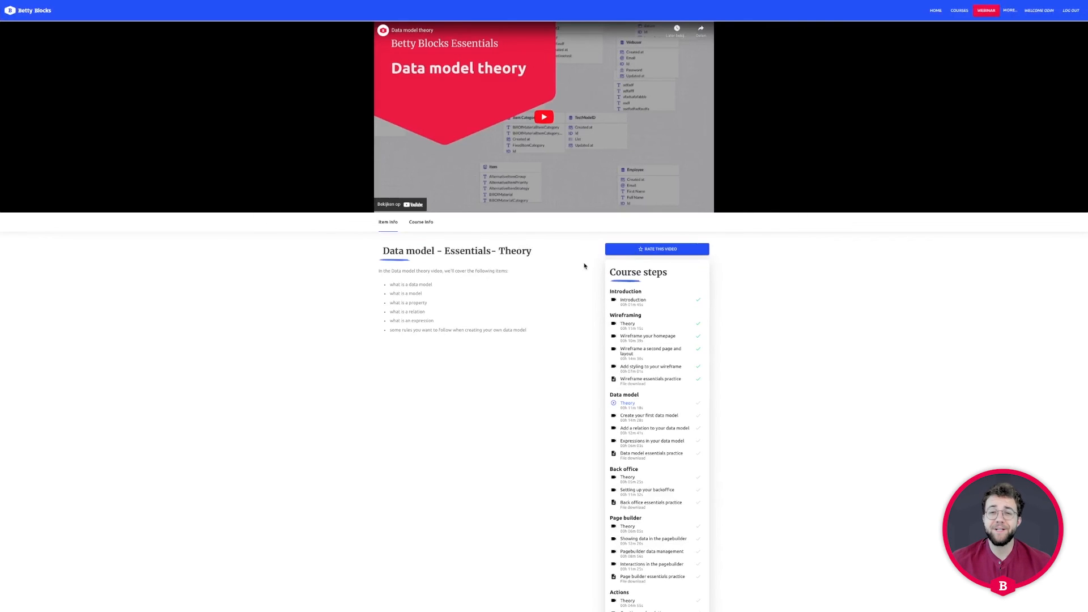
Submit a five-star rating with the comment 'Love the smile' for the video.
left_click(656, 250)
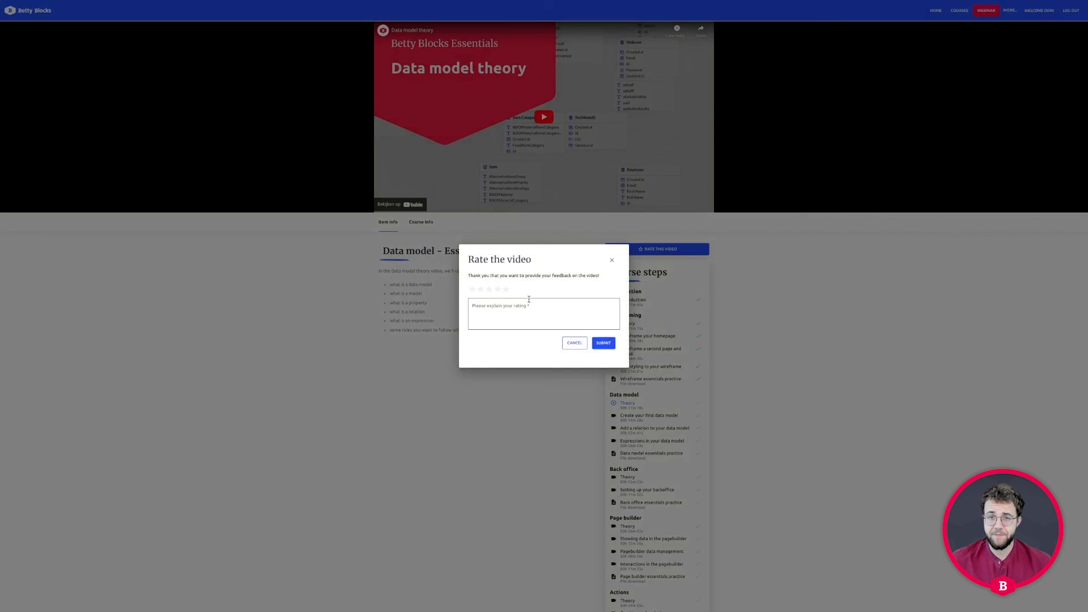
left_click(506, 290)
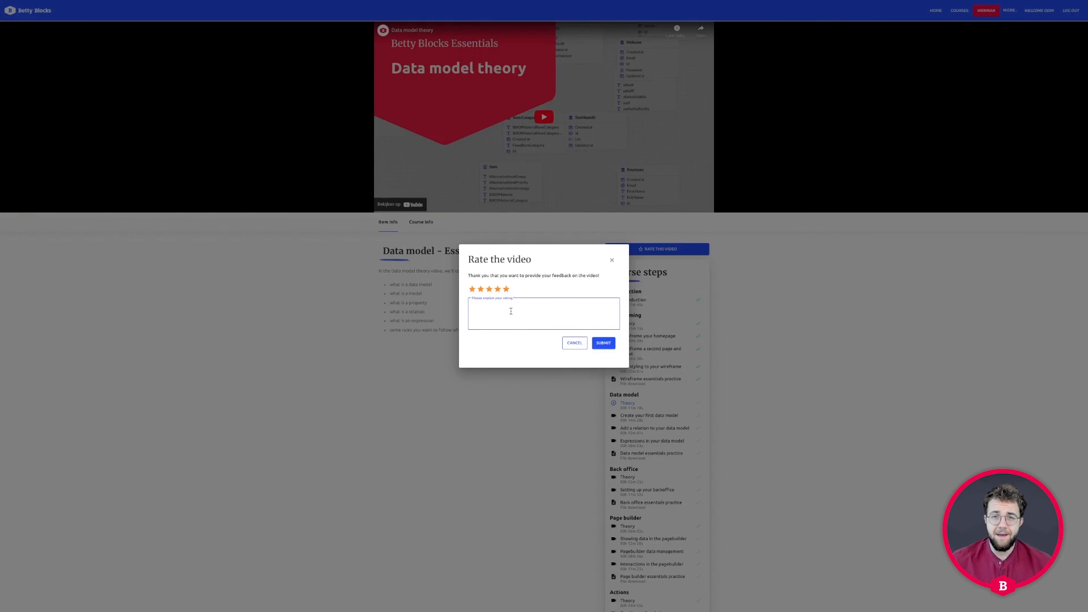
type("Love the smile!")
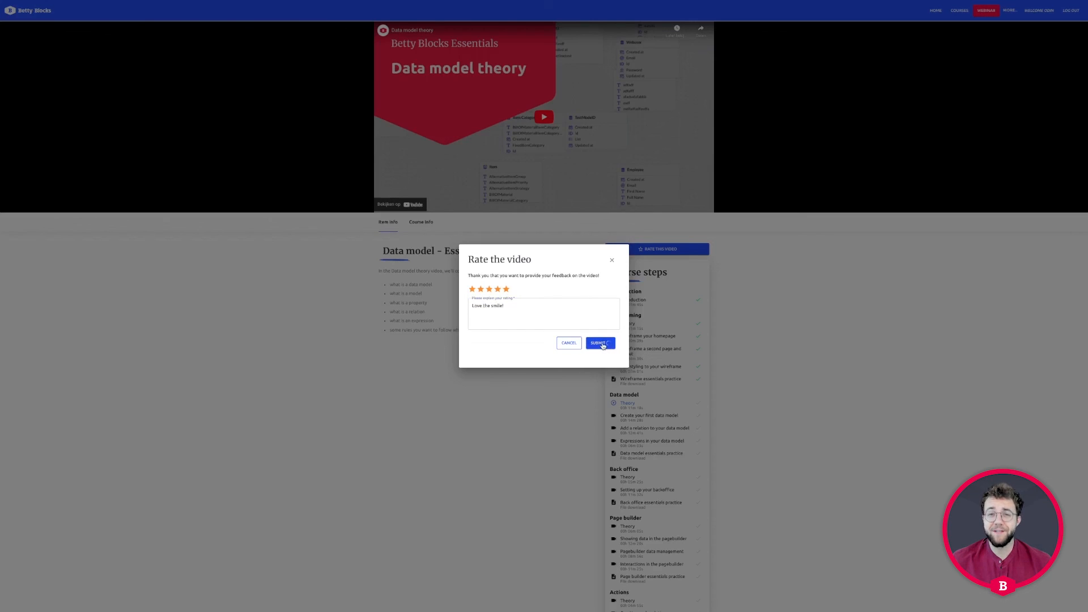
left_click(599, 342)
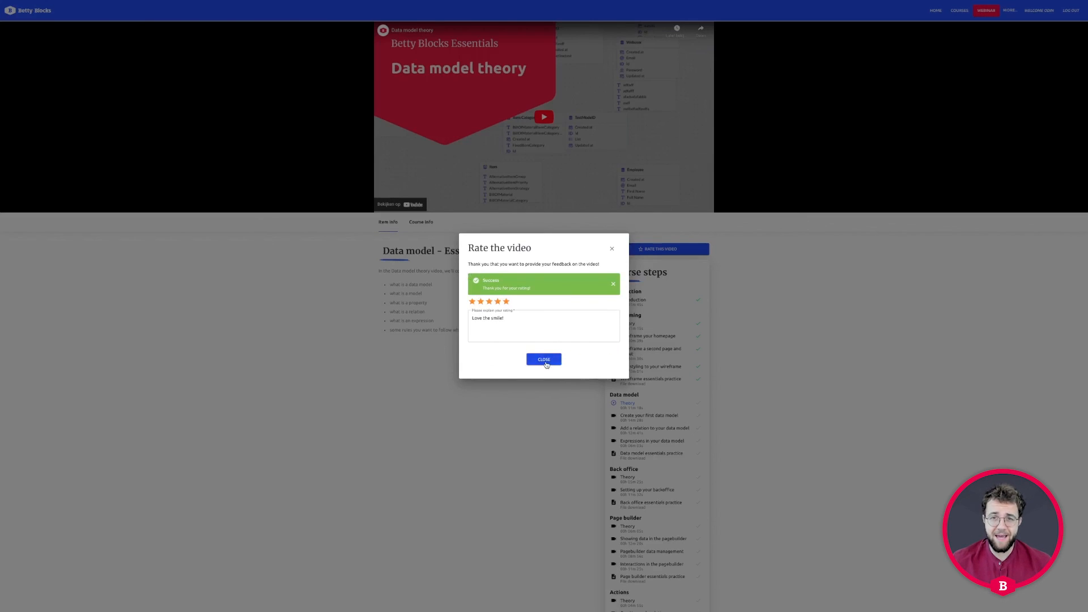